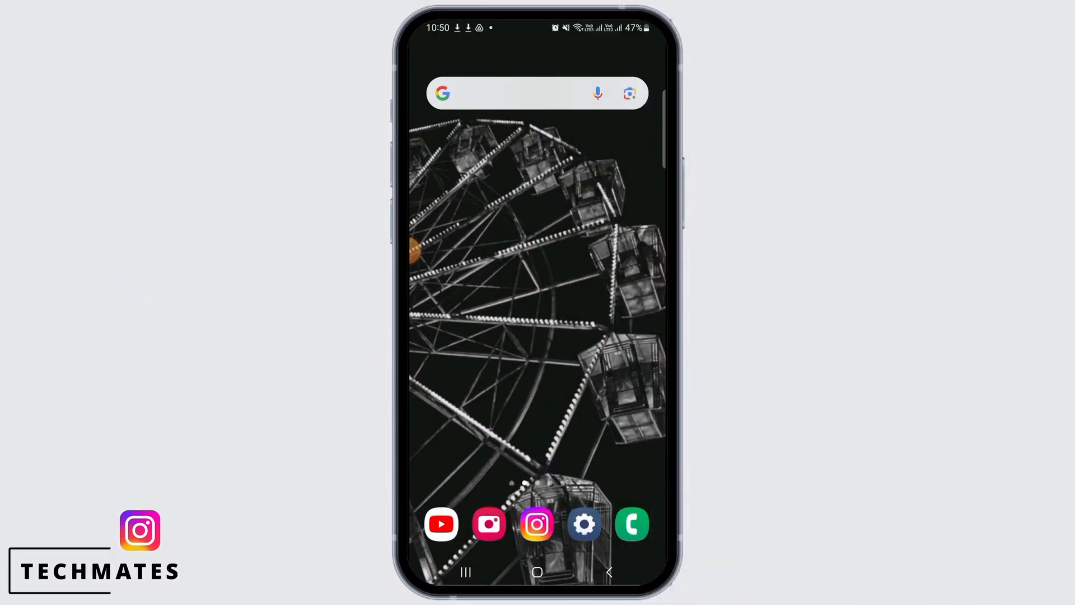
- Launch Instagram from the home-screen dock so the home feed appears
{"action": "left_click", "coordinate": [537, 525]}
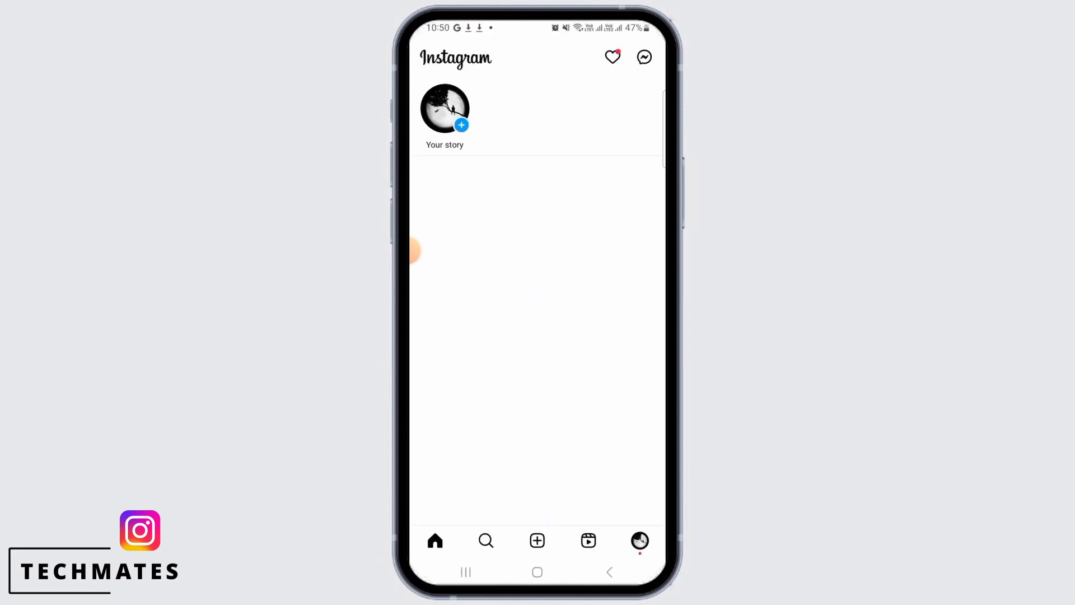
- Go to your profile, open Edit profile and scroll down to Contact options and Profile display
{"action": "left_click", "coordinate": [640, 540]}
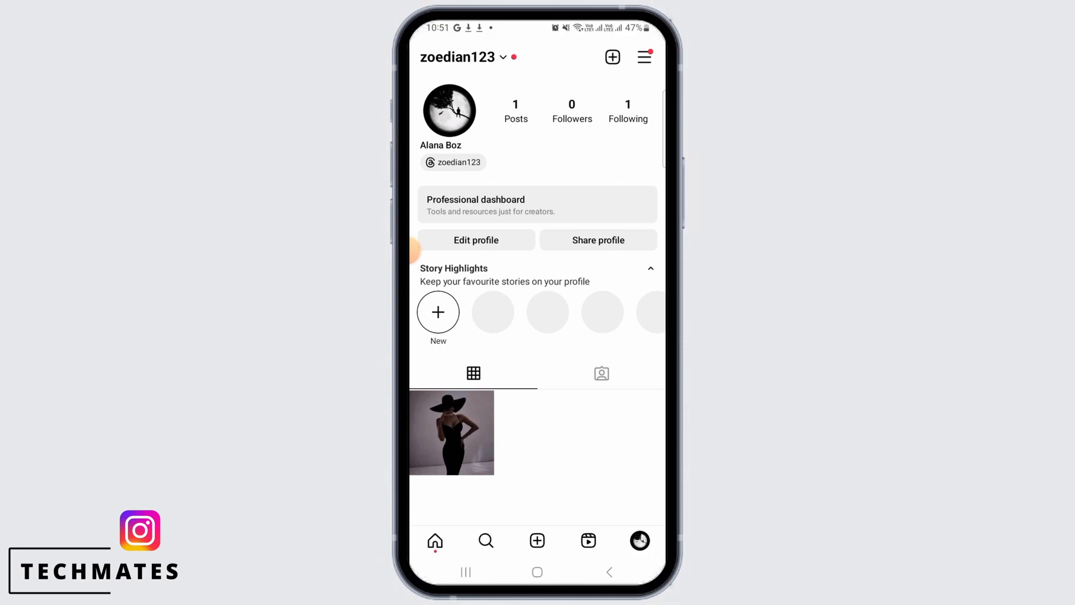
{"action": "left_click", "coordinate": [476, 239]}
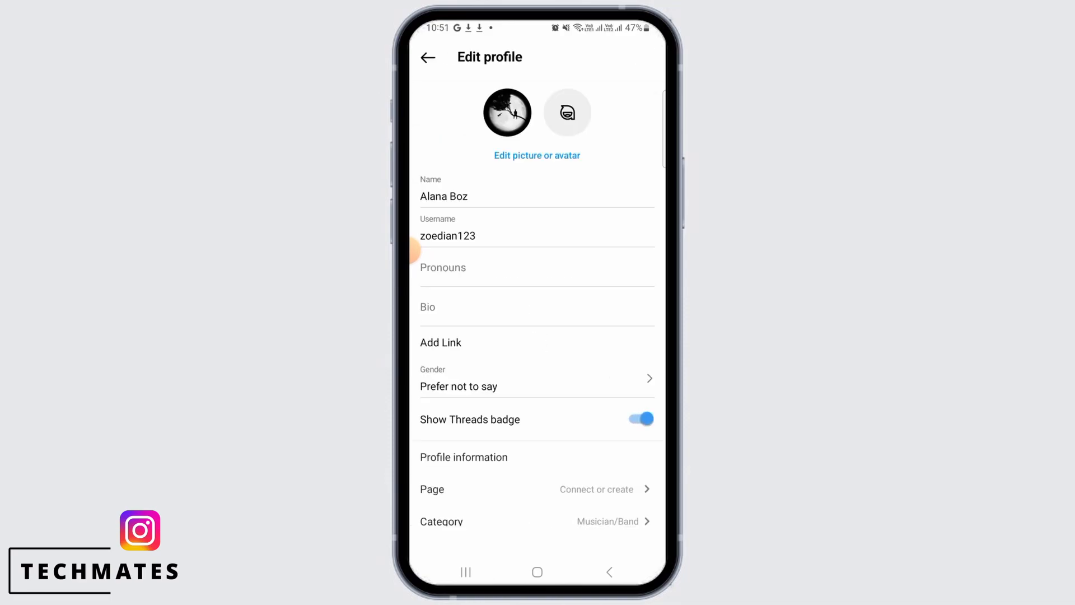
{"action": "scroll", "scroll_direction": "down", "scroll_amount": 3}
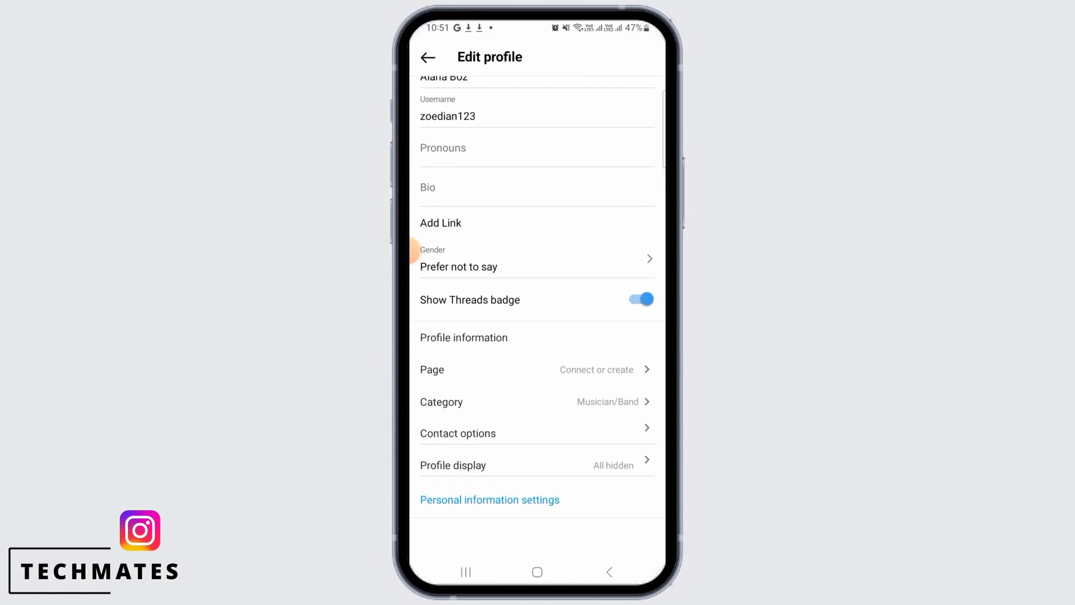